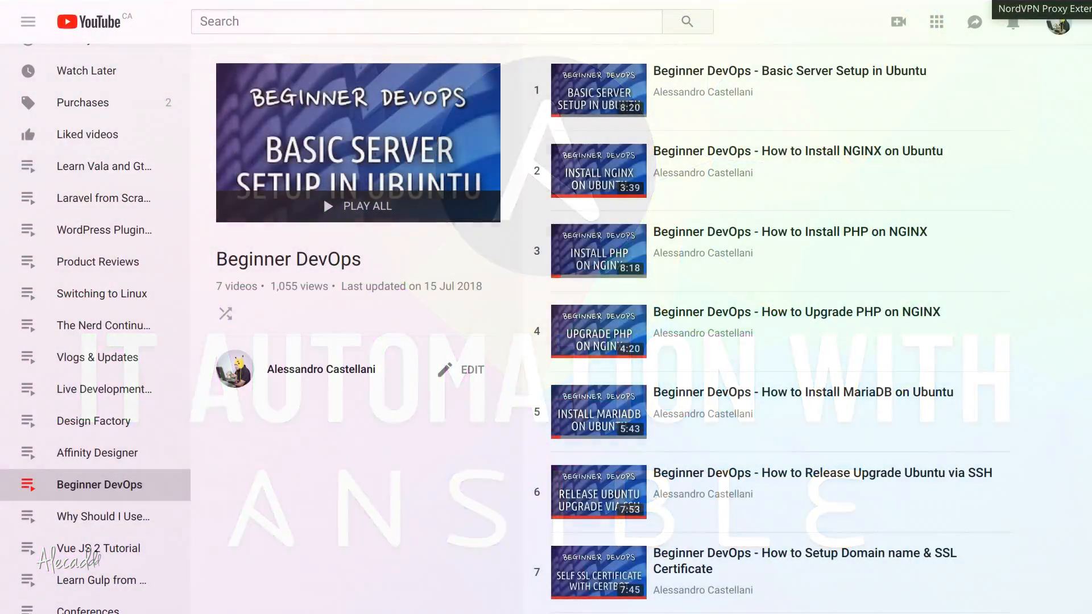
Show the Beginner DevOps YouTube playlist, then scroll down the Ansible homepage.
{"action": "double_click", "coordinate": [288, 260]}
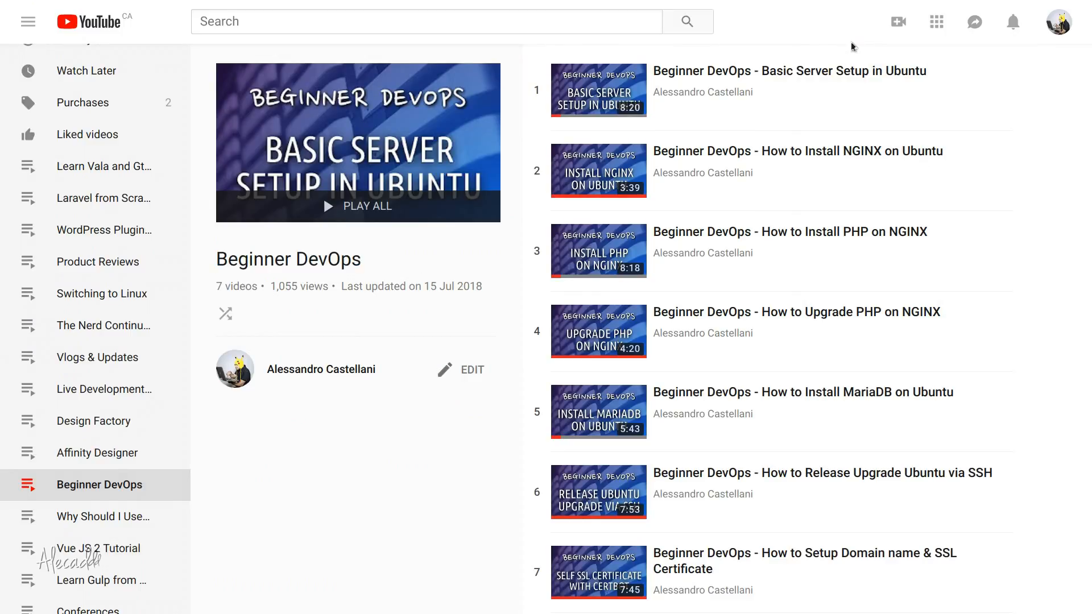
{"action": "mouse_move", "coordinate": [932, 504]}
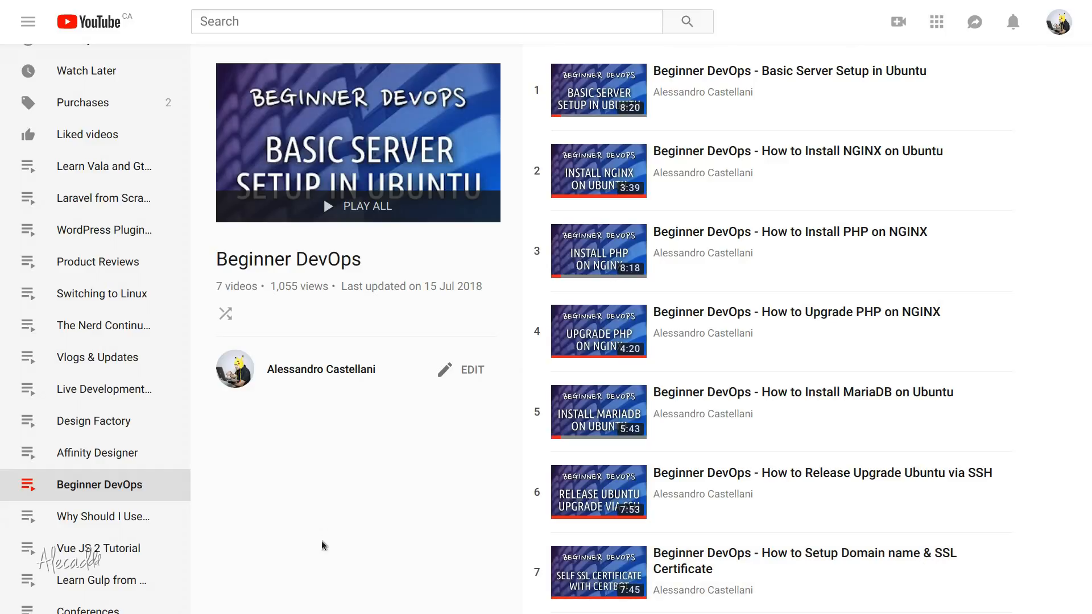
{"action": "mouse_move", "coordinate": [315, 459]}
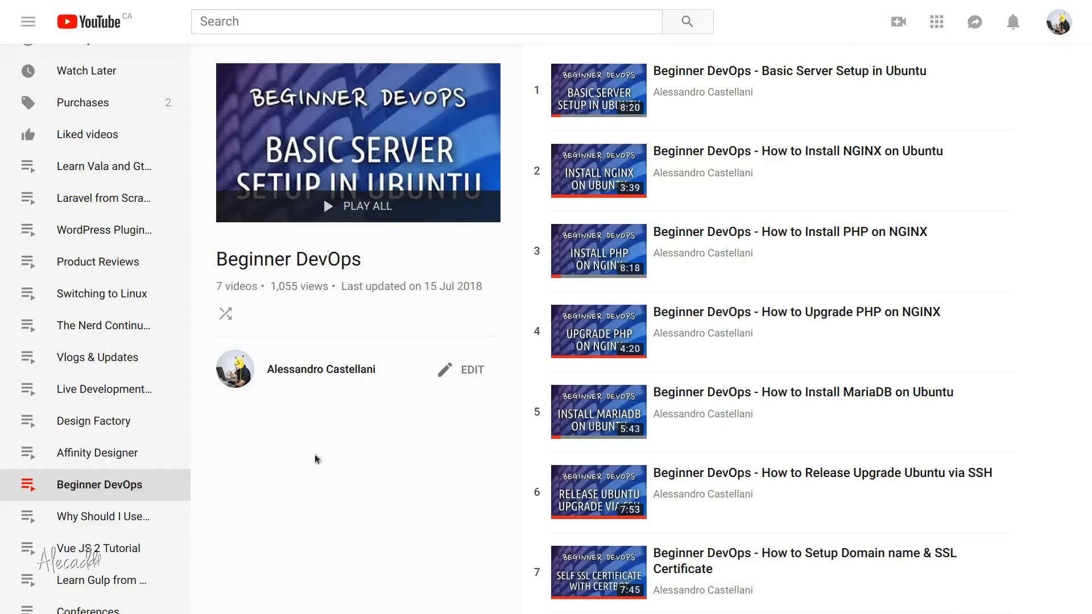
{"action": "mouse_move", "coordinate": [772, 155]}
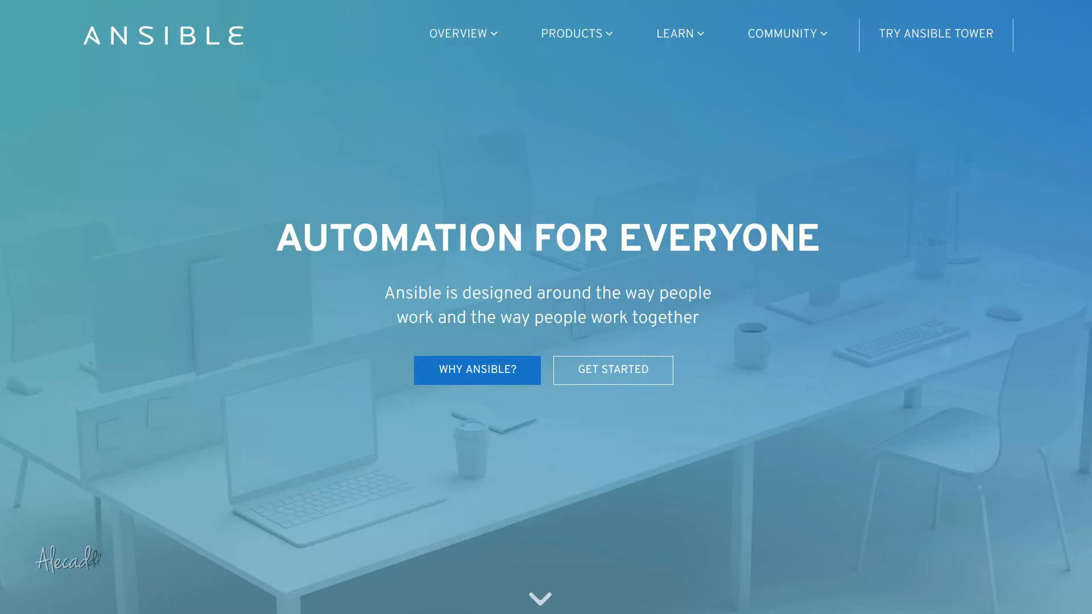
{"action": "scroll", "scroll_direction": "down", "scroll_amount": 3}
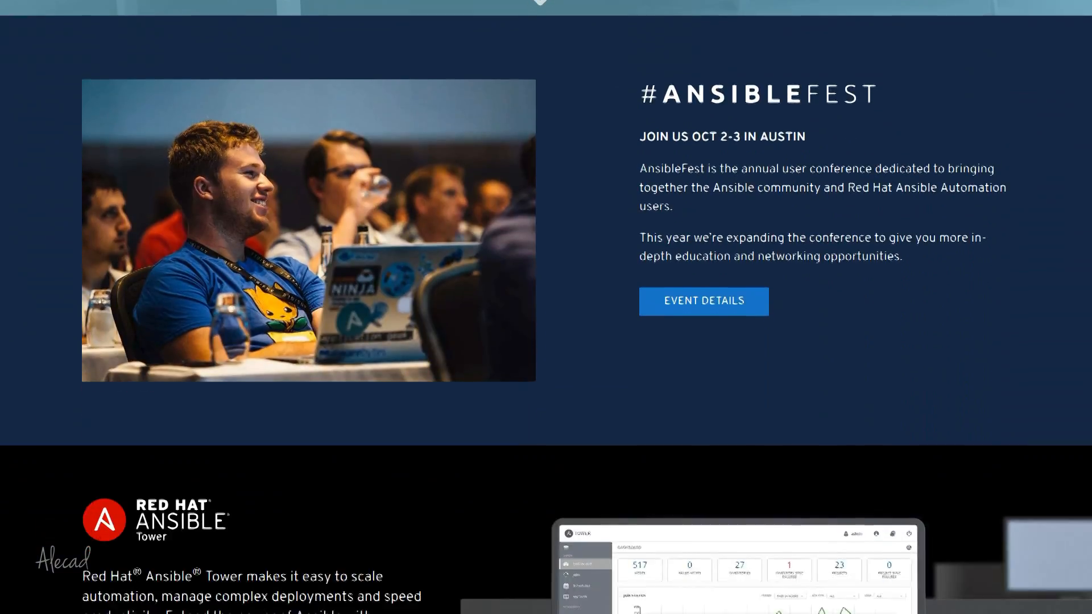
{"action": "scroll", "scroll_direction": "down", "scroll_amount": 3}
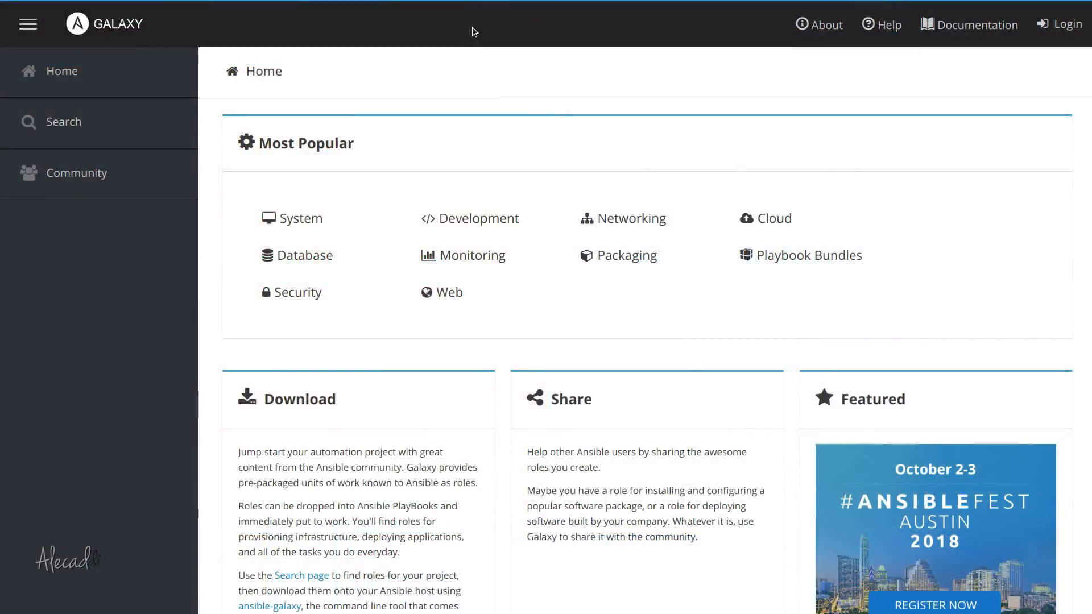
{"action": "mouse_move", "coordinate": [471, 217]}
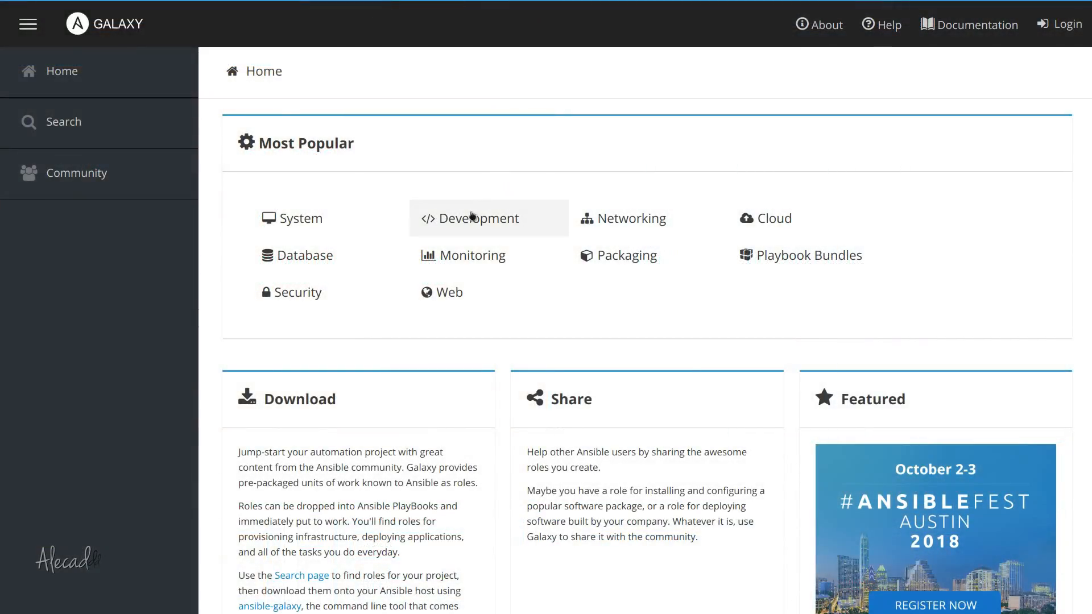
List the Ansible Galaxy roles tagged development, browse them, and return to Search.
{"action": "left_click", "coordinate": [476, 218]}
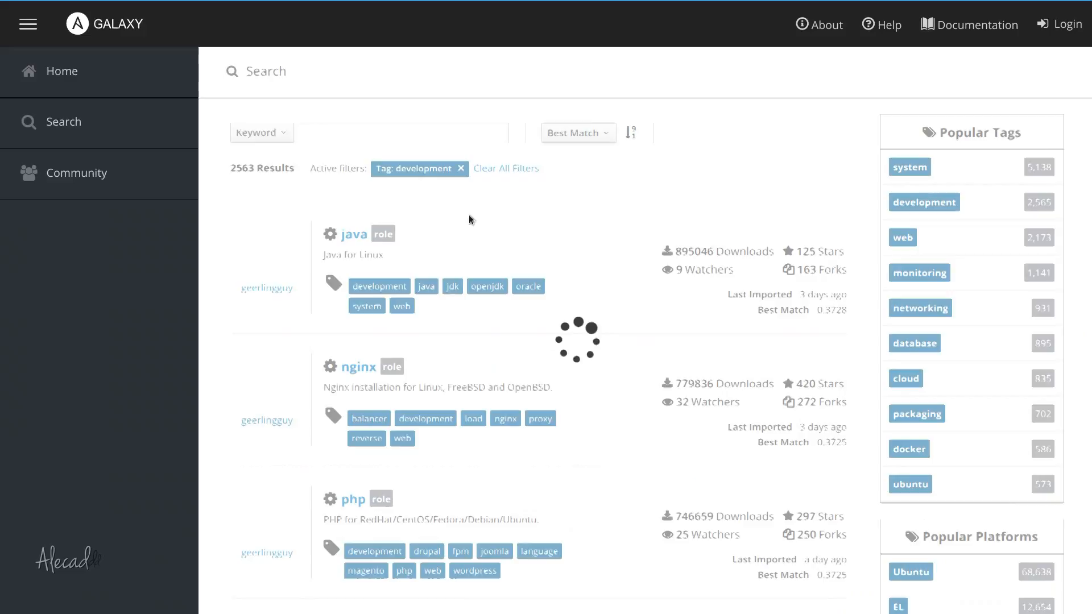
{"action": "scroll", "scroll_direction": "down", "scroll_amount": 3}
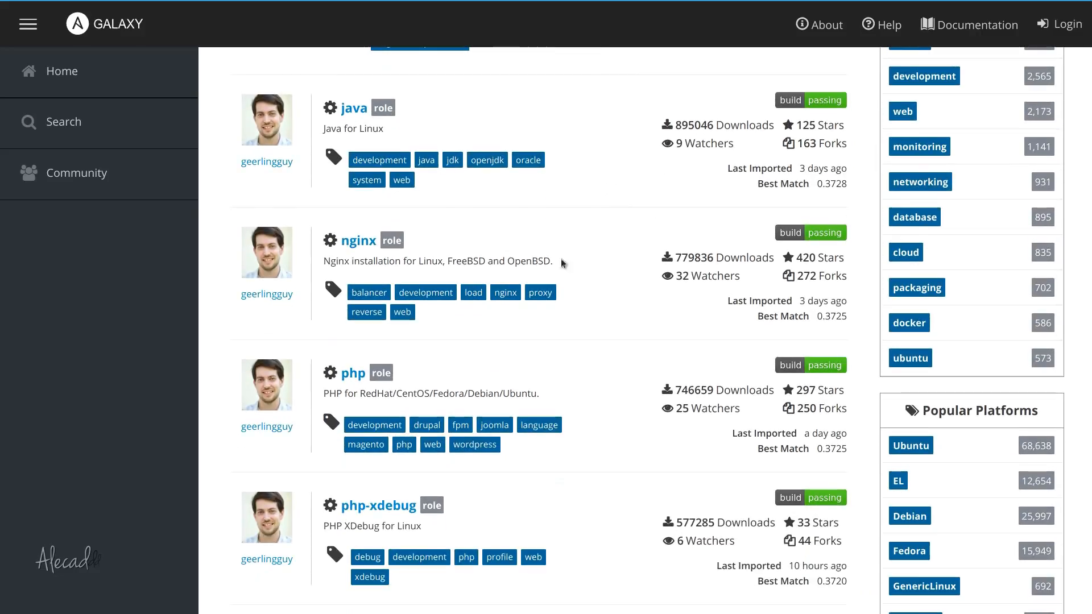
{"action": "mouse_move", "coordinate": [354, 372]}
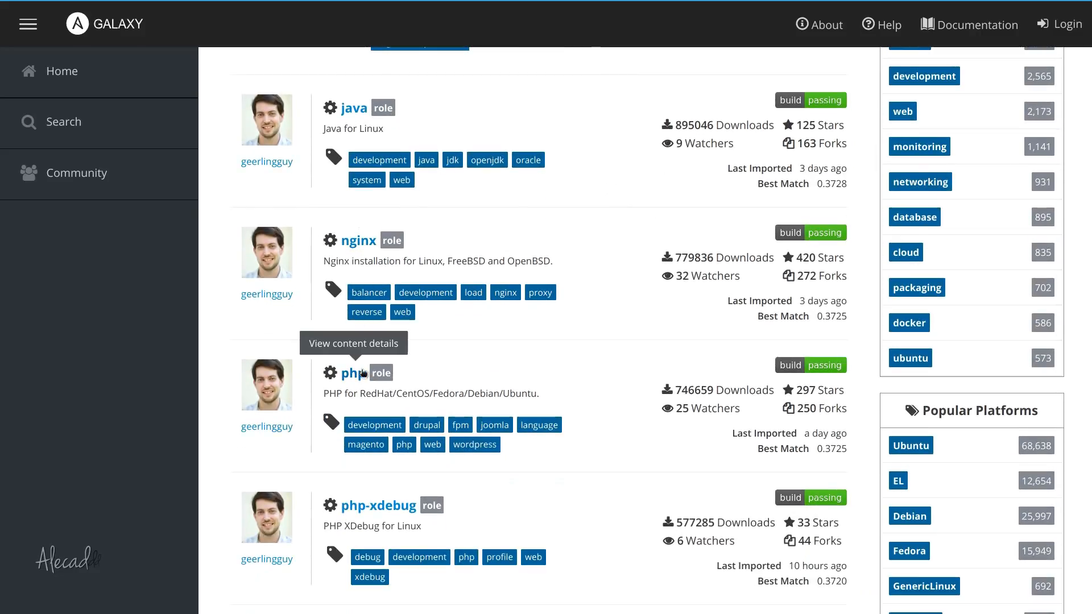
{"action": "scroll", "scroll_direction": "down", "scroll_amount": 3}
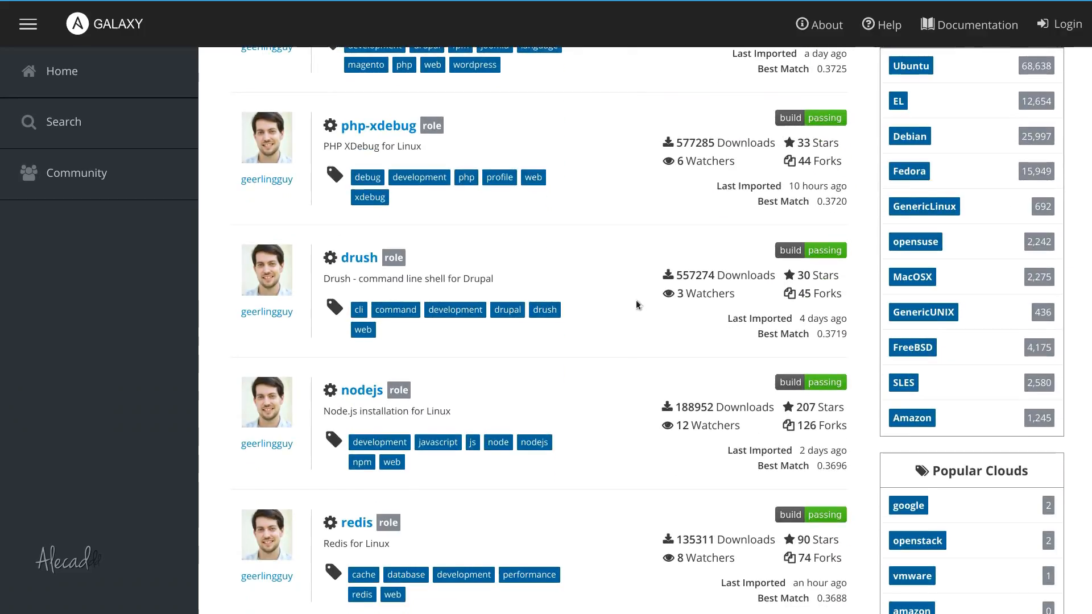
{"action": "scroll", "scroll_direction": "down", "scroll_amount": 3}
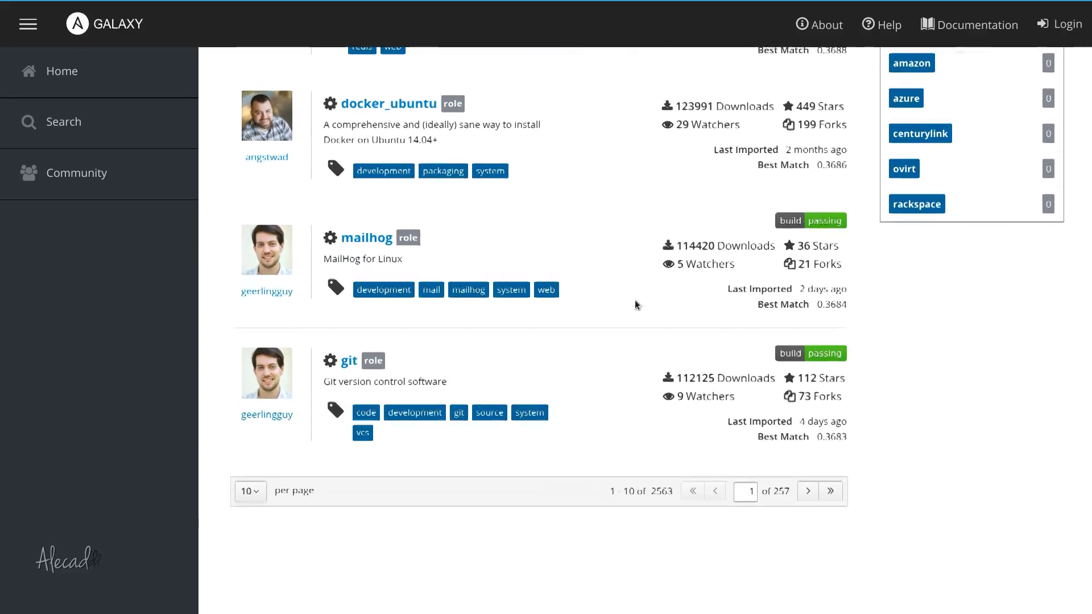
{"action": "mouse_move", "coordinate": [71, 133]}
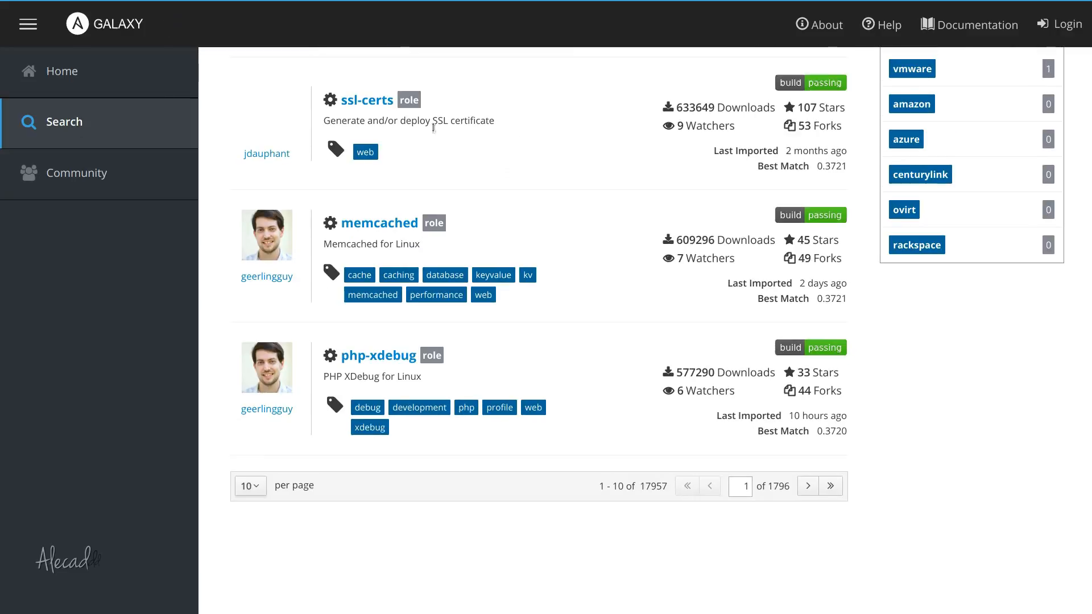
{"action": "scroll", "scroll_direction": "up", "scroll_amount": 3}
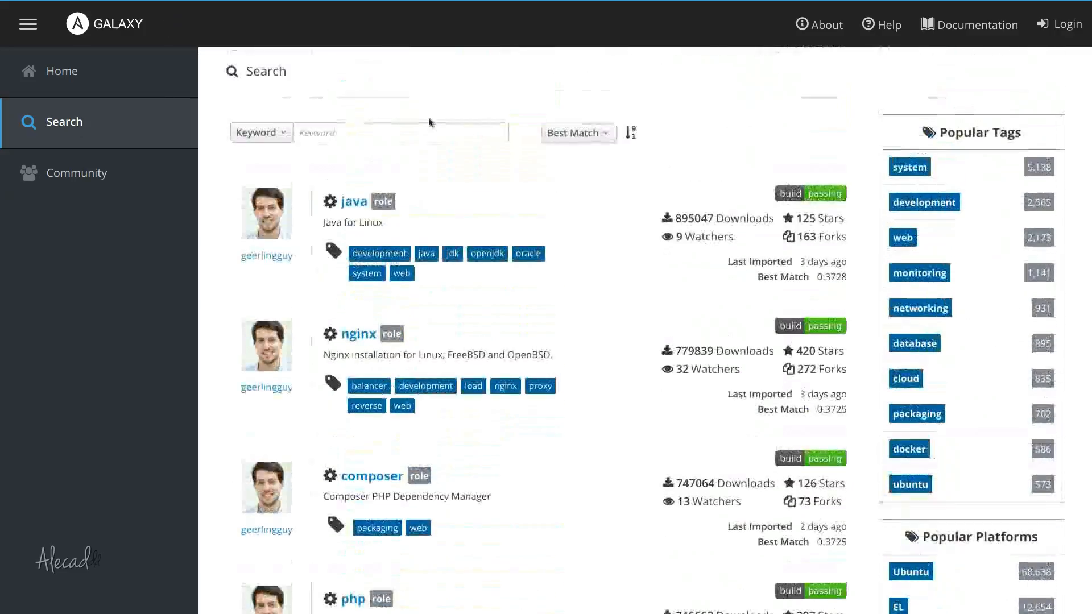
{"action": "left_click", "coordinate": [401, 132]}
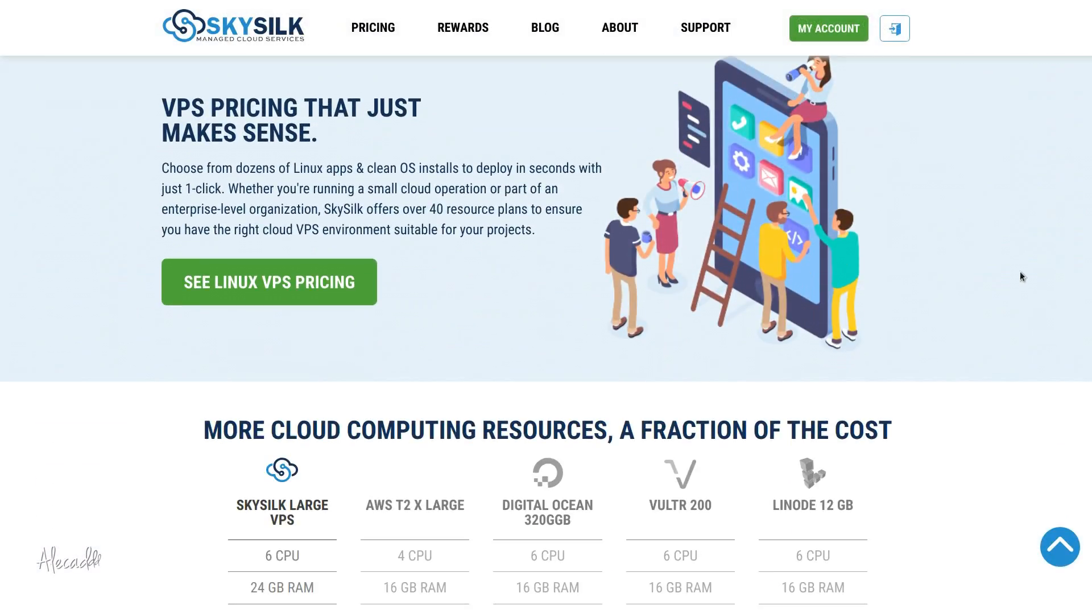
Scroll past the AWS, DigitalOcean, Vultr and Linode price comparison to Why SkySilk.
{"action": "scroll", "scroll_direction": "down", "scroll_amount": 3}
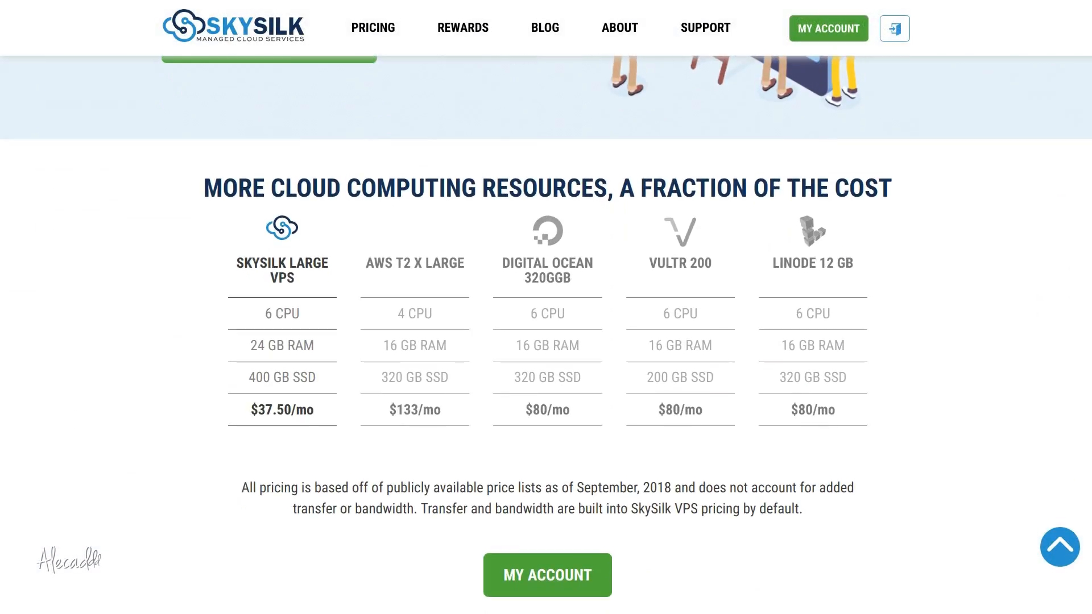
{"action": "scroll", "scroll_direction": "down", "scroll_amount": 3}
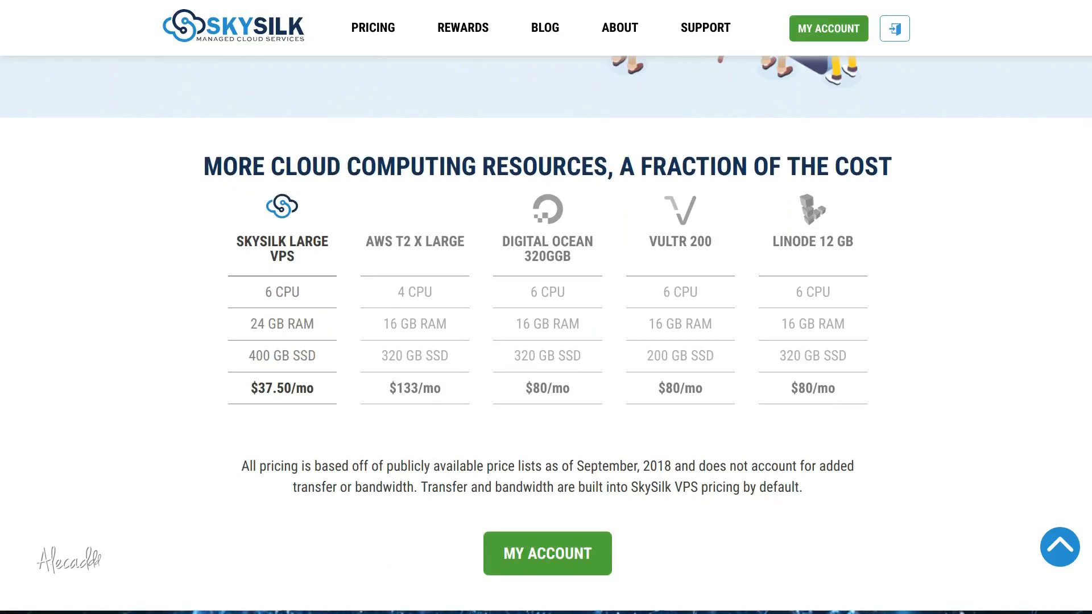
{"action": "scroll", "scroll_direction": "down", "scroll_amount": 3}
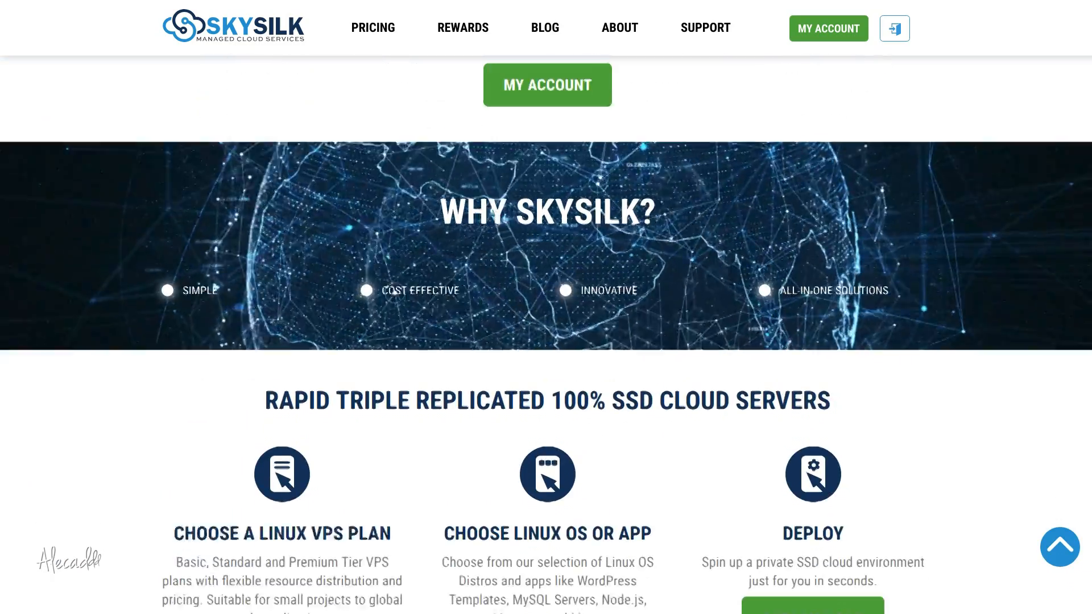
{"action": "scroll", "scroll_direction": "down", "scroll_amount": 3}
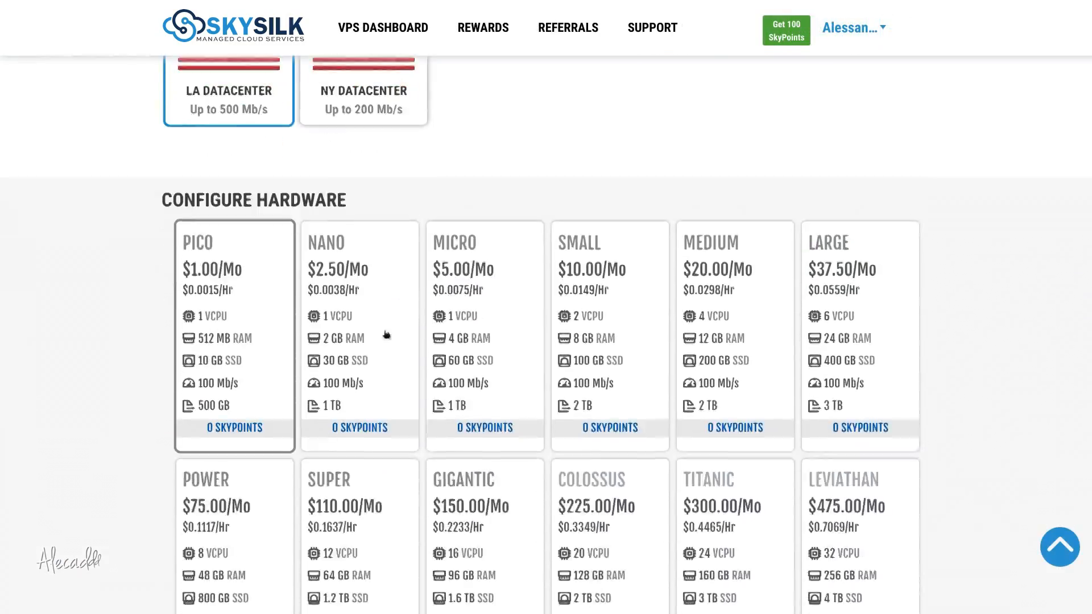
Browse the Create VPS hardware plans and Clean OS template options.
{"action": "scroll", "scroll_direction": "down", "scroll_amount": 3}
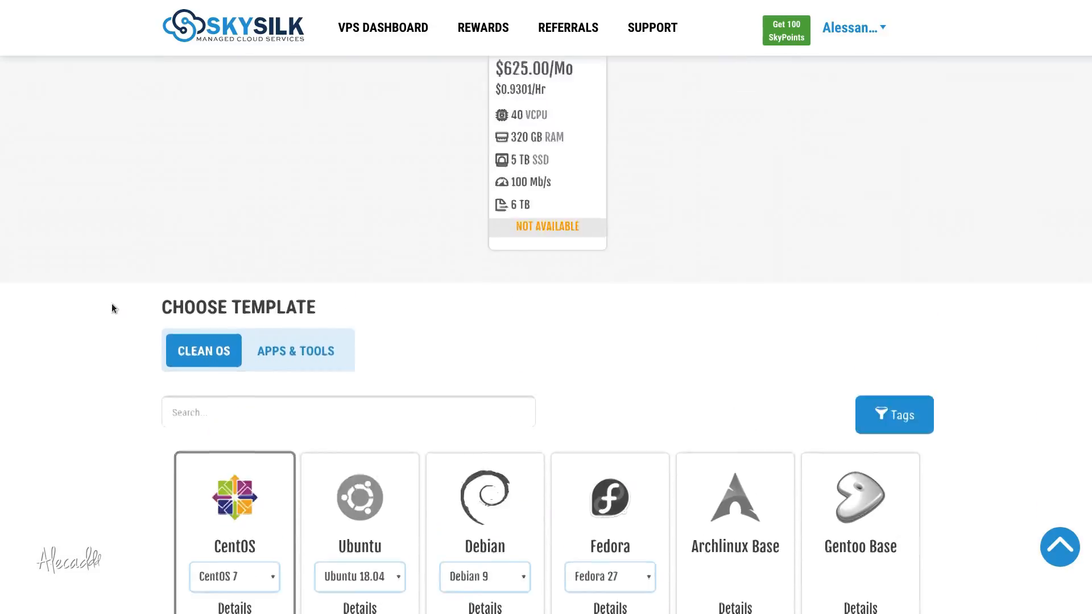
{"action": "scroll", "scroll_direction": "up", "scroll_amount": 3}
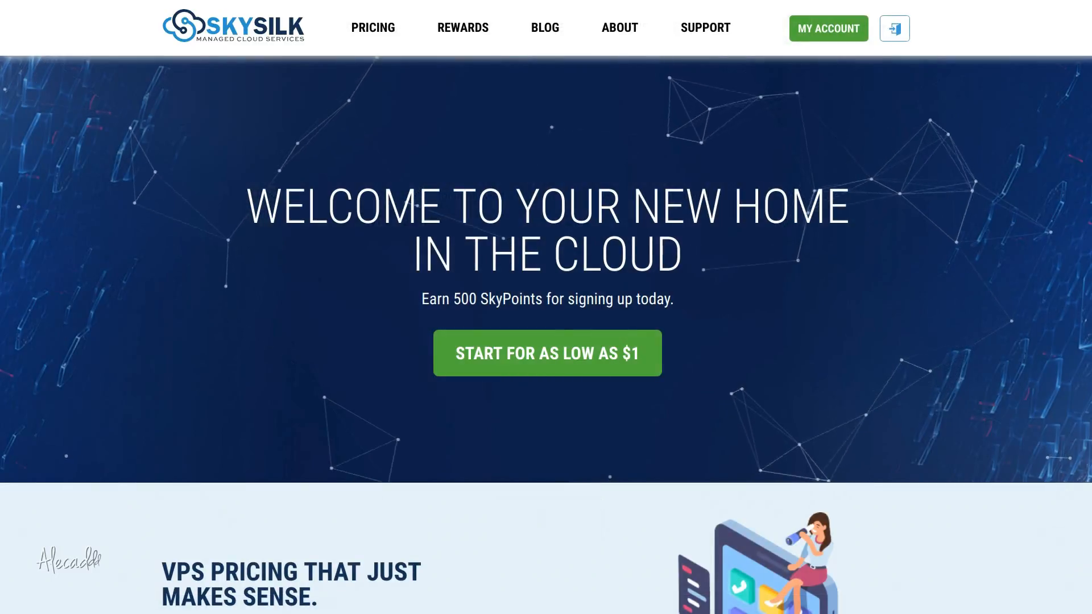
{"action": "mouse_move", "coordinate": [882, 68]}
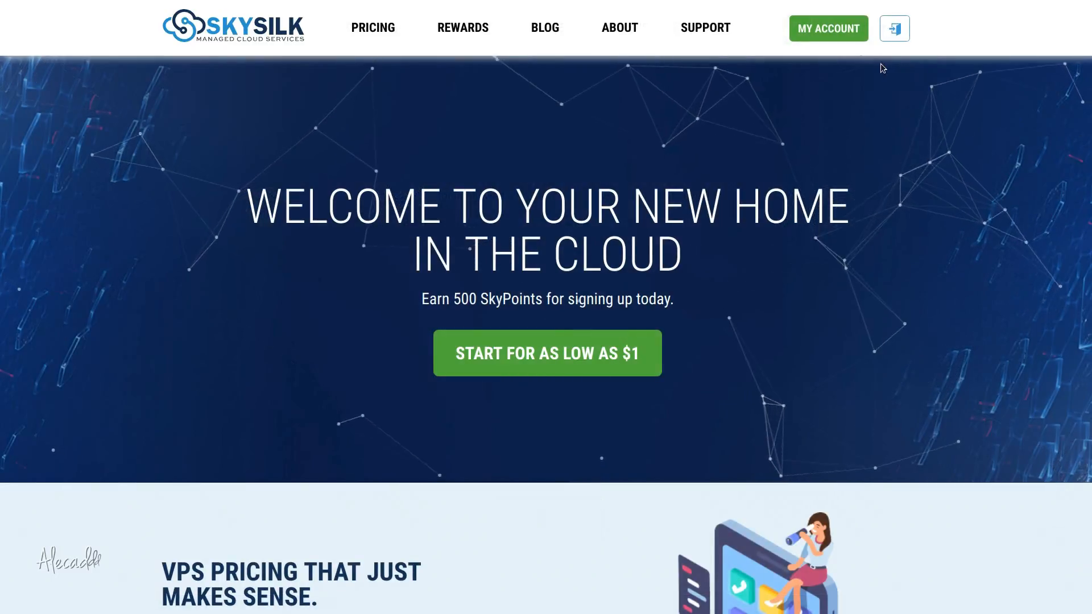
{"action": "mouse_move", "coordinate": [825, 28]}
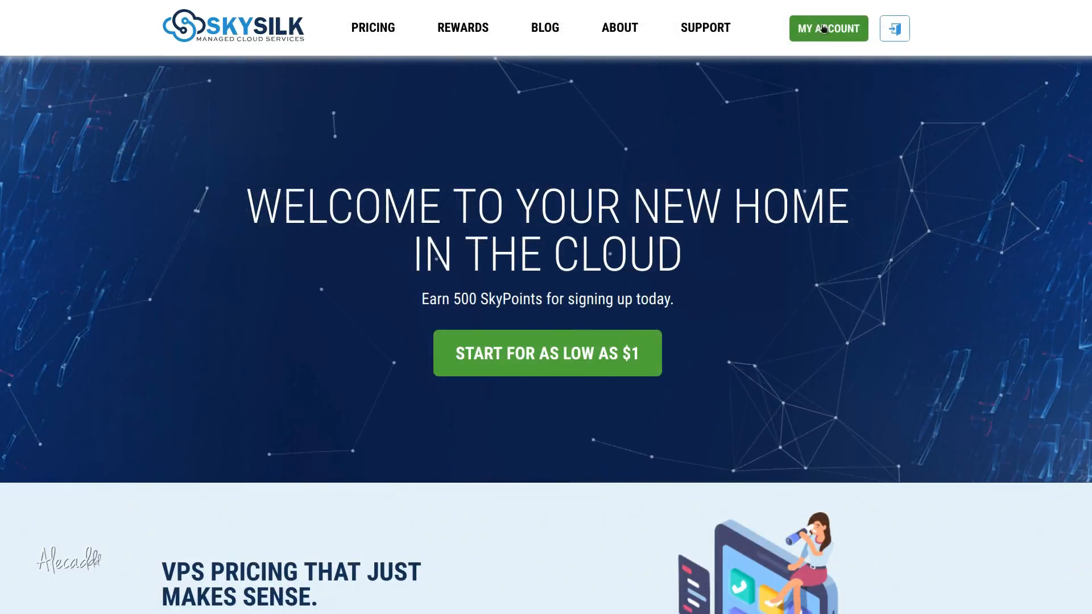
Open the VPS dashboard and show the forum server's shutdown and restart options.
{"action": "left_click", "coordinate": [827, 27]}
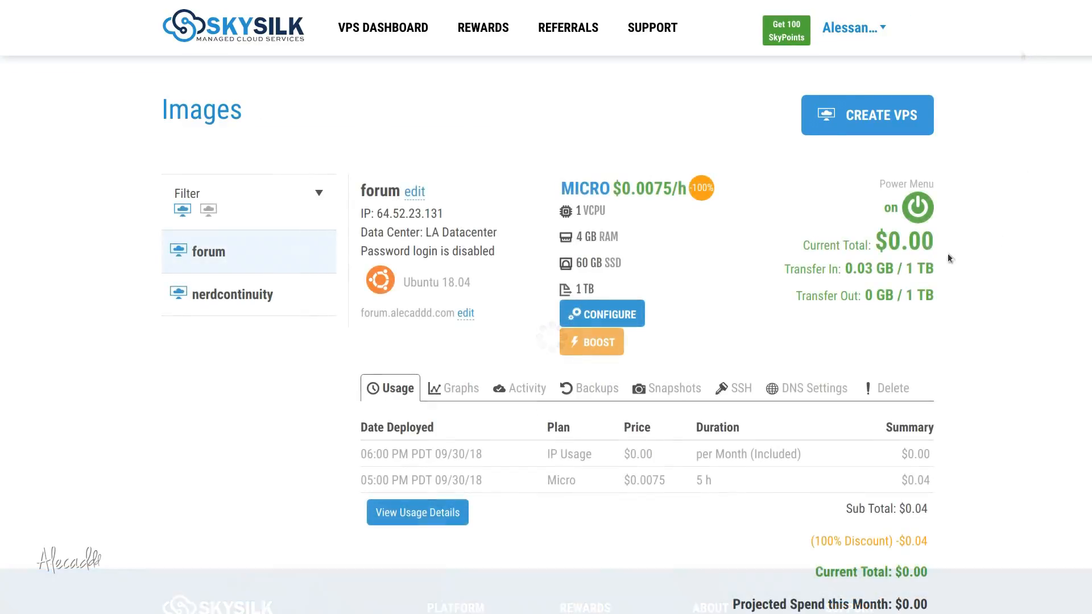
{"action": "left_click", "coordinate": [907, 207]}
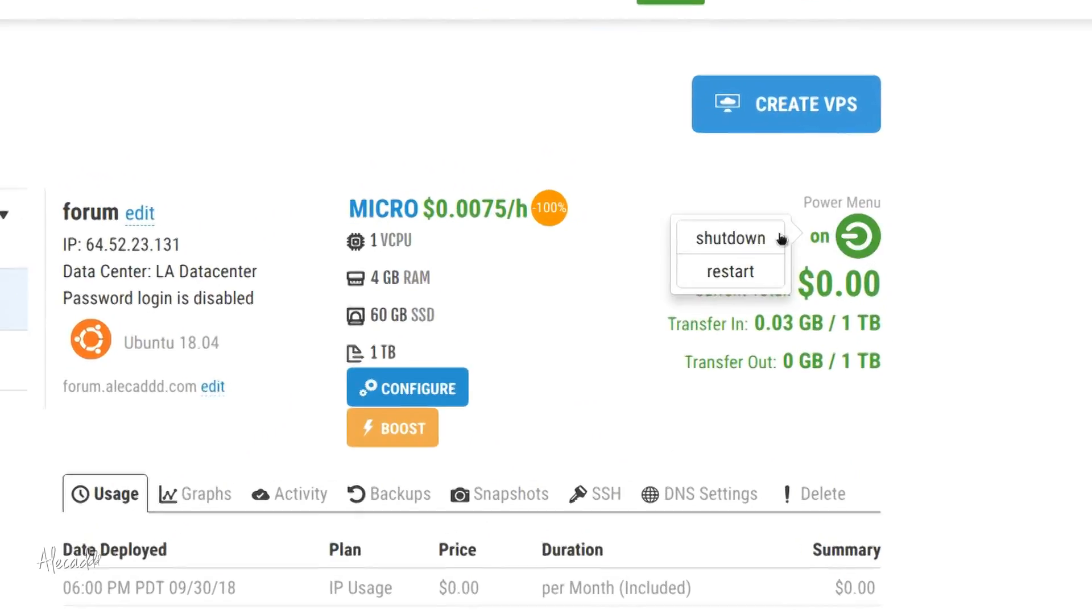